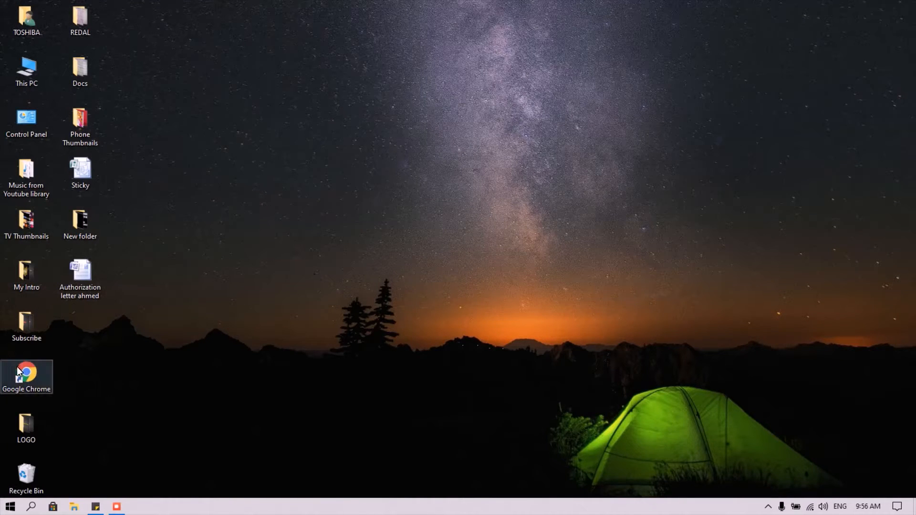
mouse_move(27, 372)
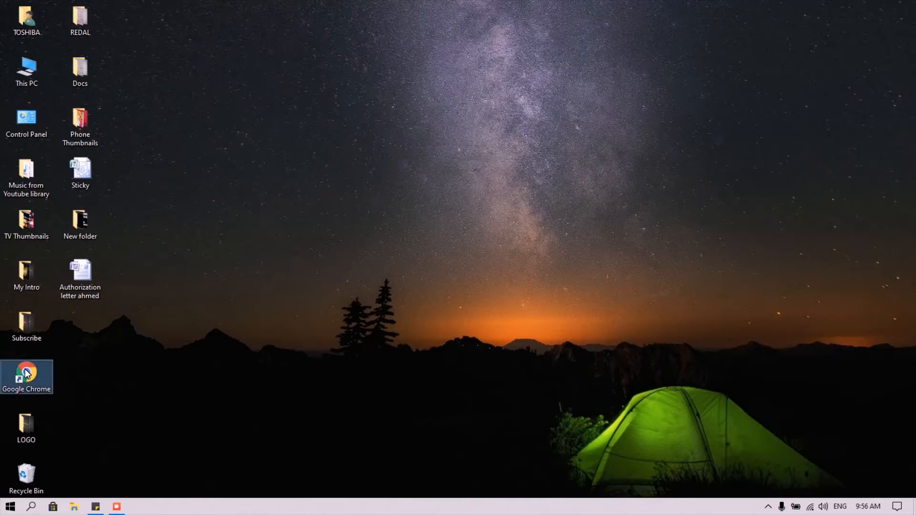
Launch Google Chrome from its desktop shortcut
double_click(26, 377)
text(ga)
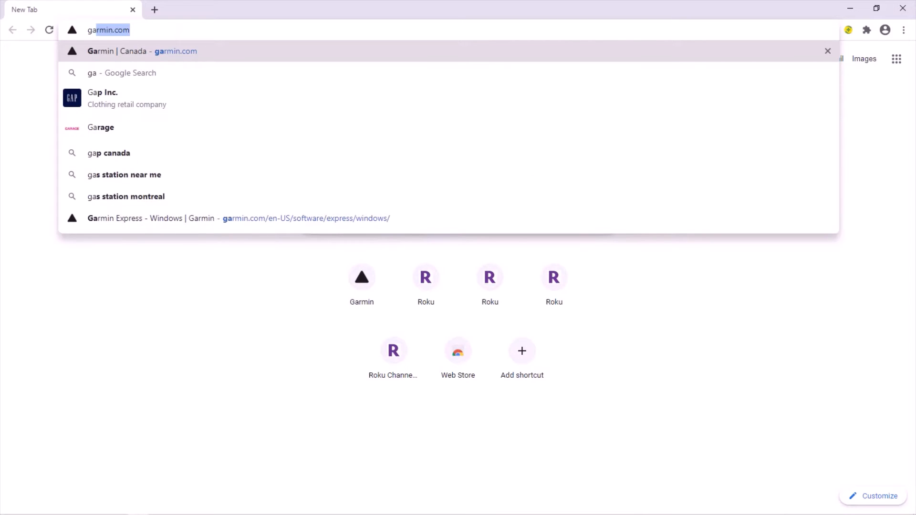
Go to garmin.com and reach the Garmin Express for Windows page via Automotive
click(142, 51)
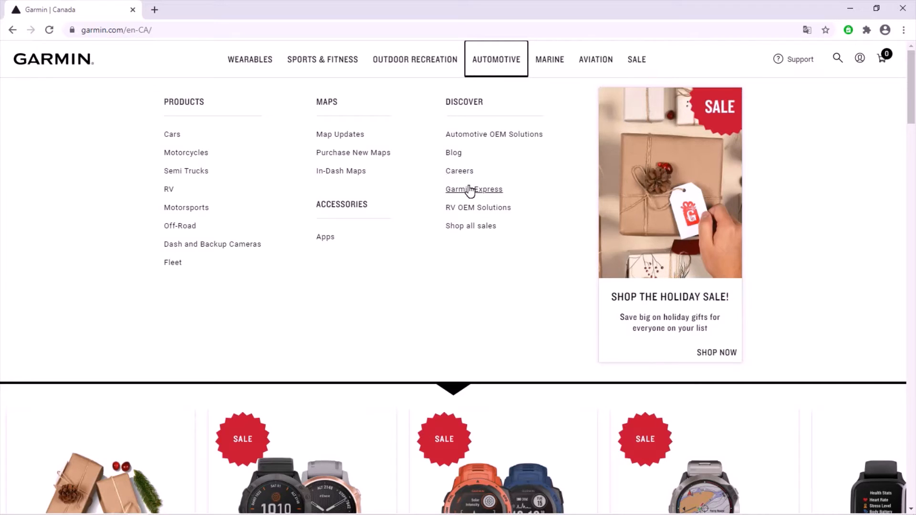
mouse_move(471, 189)
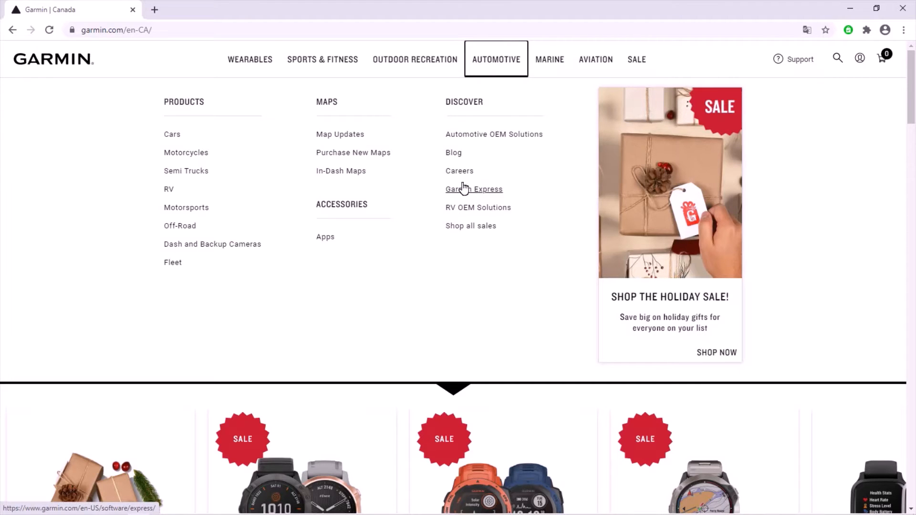
click(474, 189)
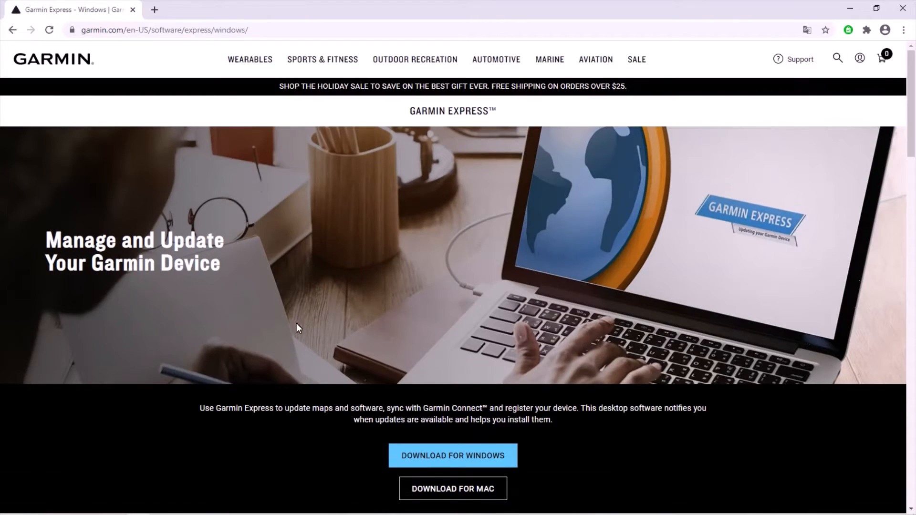
mouse_move(453, 488)
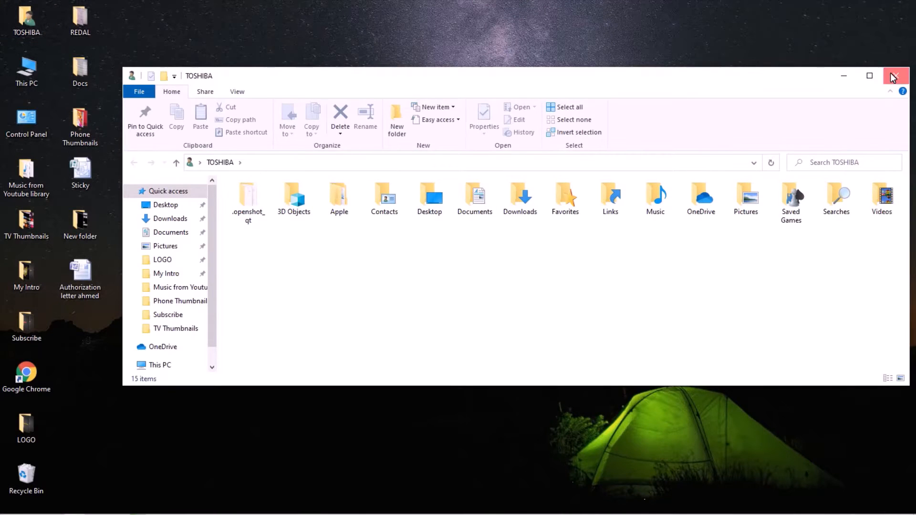
Run the downloaded GarminExpress installer from Downloads, allowing it past the security warning
click(896, 76)
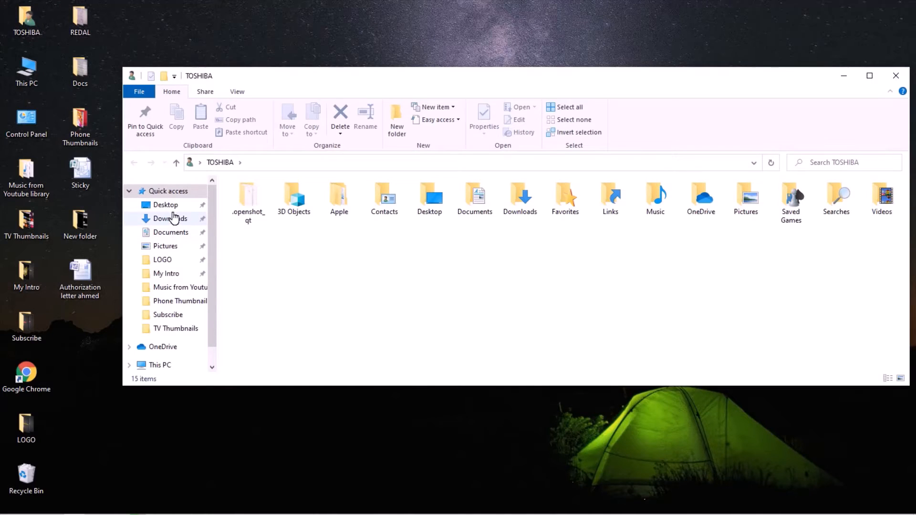
click(170, 218)
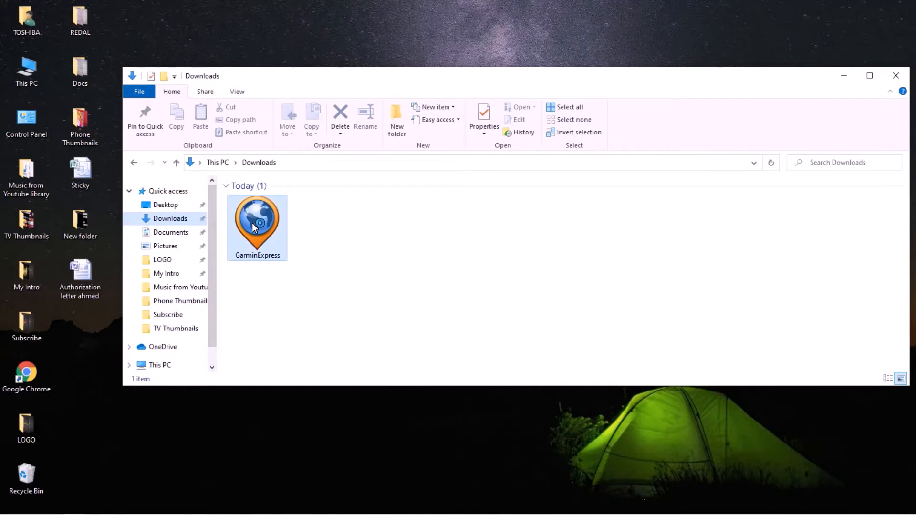
double_click(257, 222)
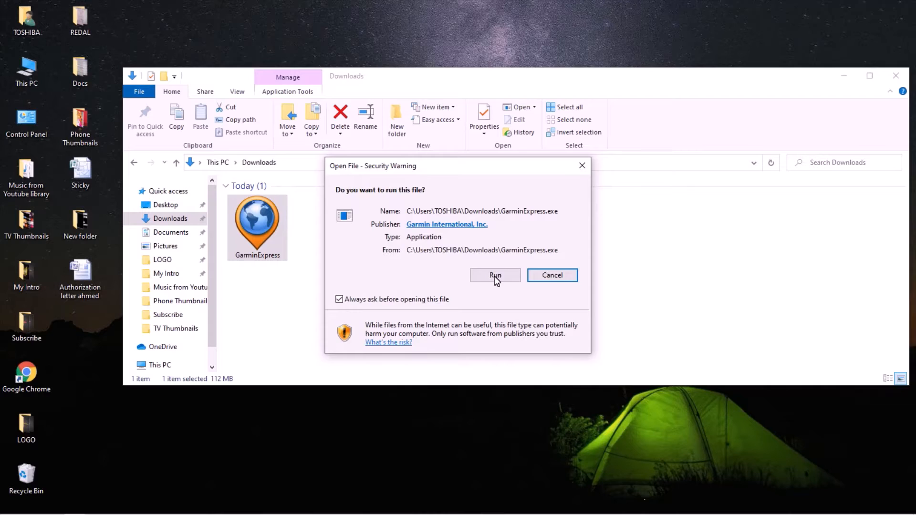
click(495, 275)
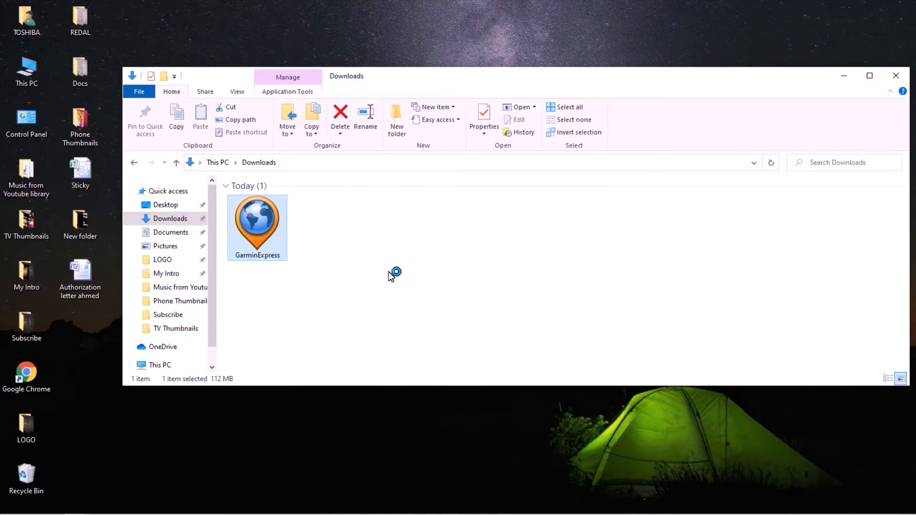
mouse_move(350, 268)
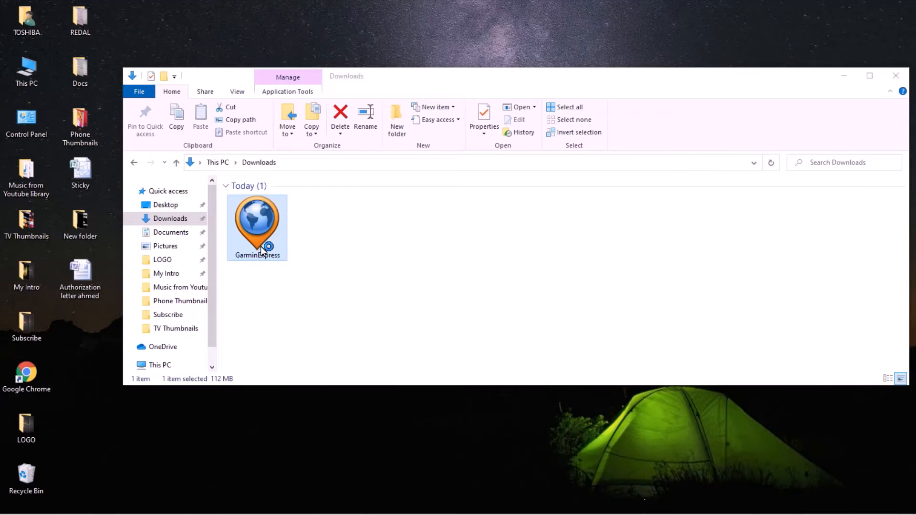
Restart the installer, accept the terms and conditions, and begin installation
double_click(257, 229)
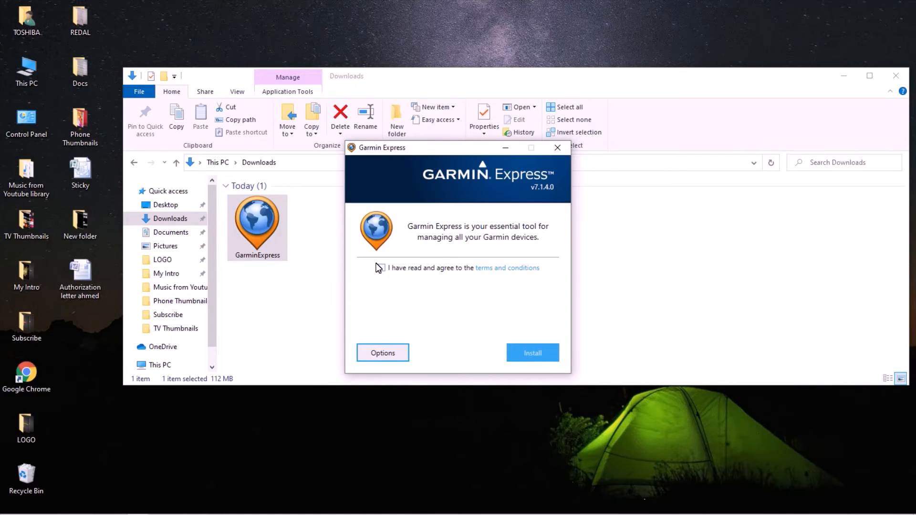
click(380, 268)
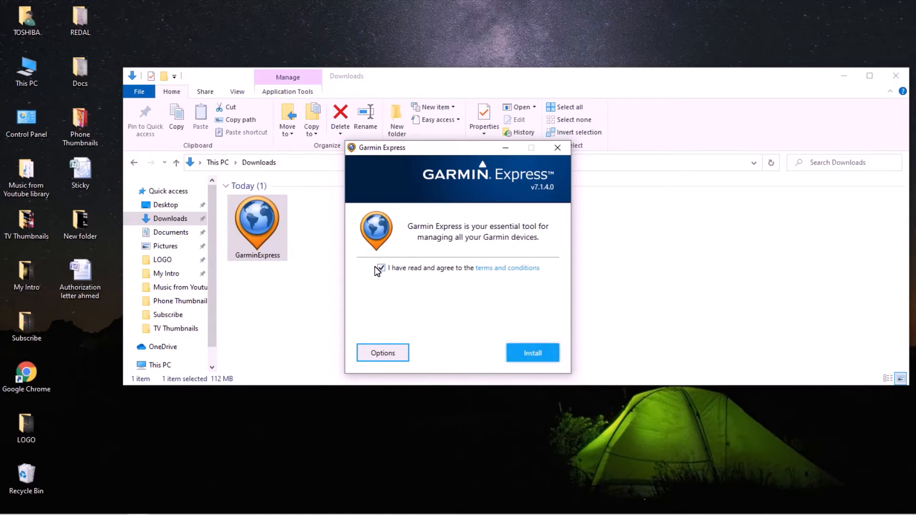
click(380, 268)
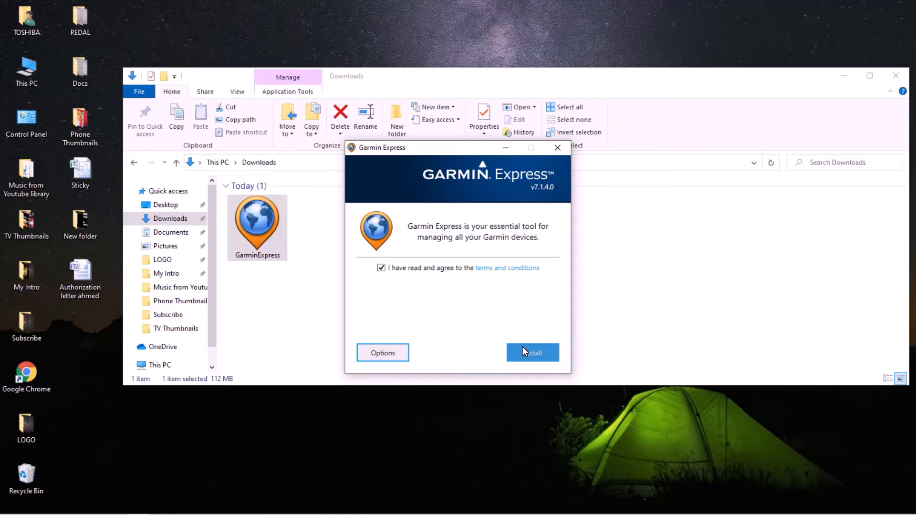
click(533, 353)
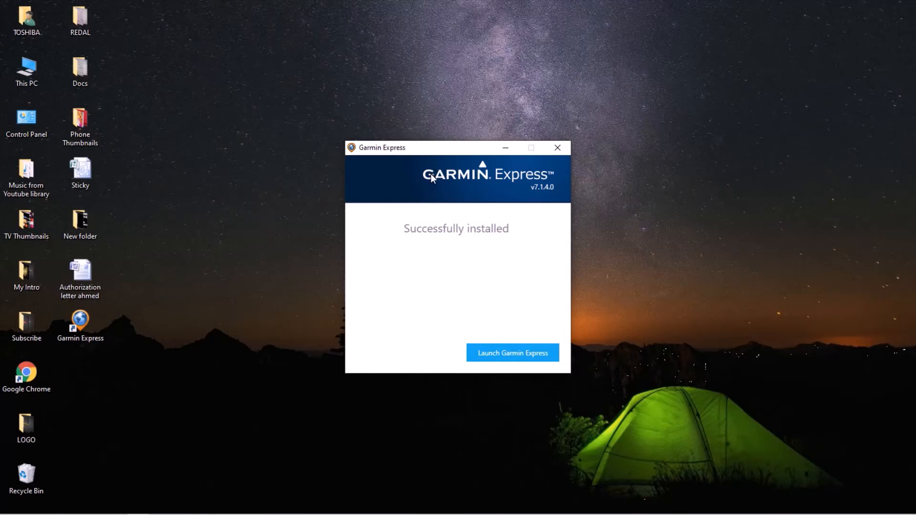
mouse_move(512, 353)
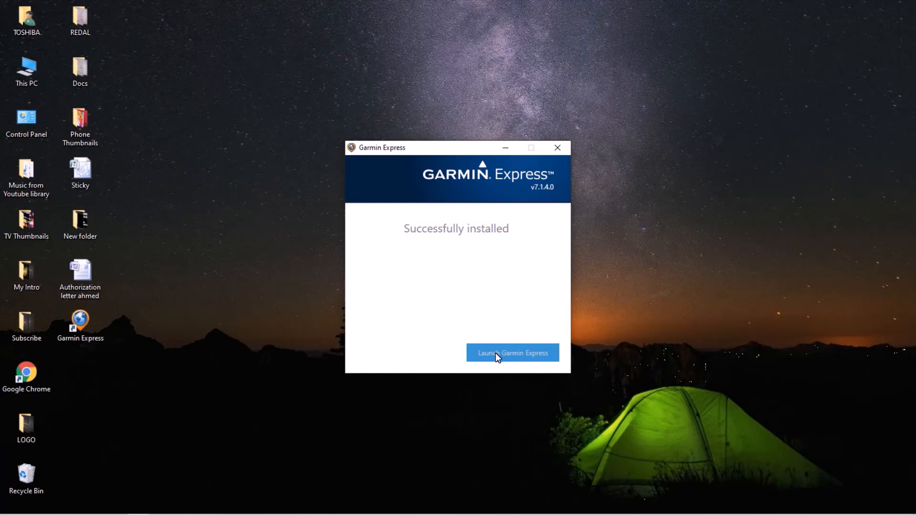
Close the finished installer and start Garmin Express from its desktop shortcut
click(513, 353)
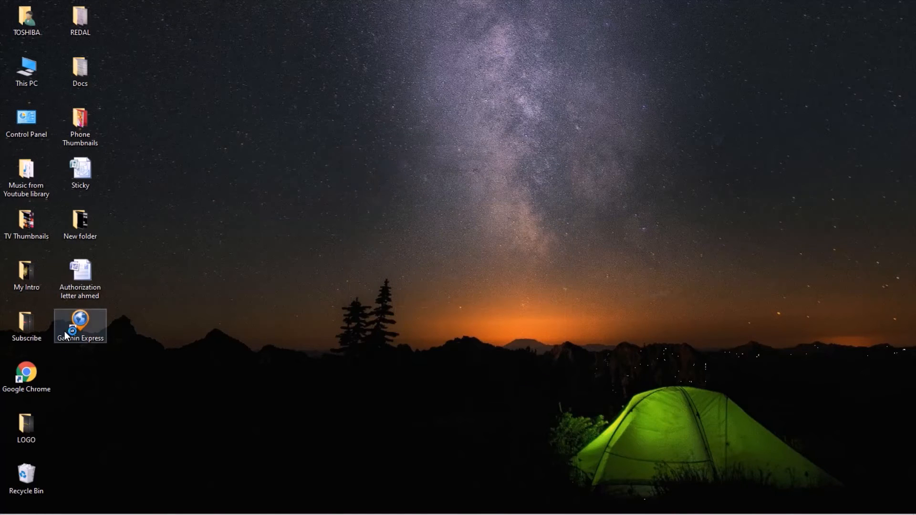
mouse_move(81, 325)
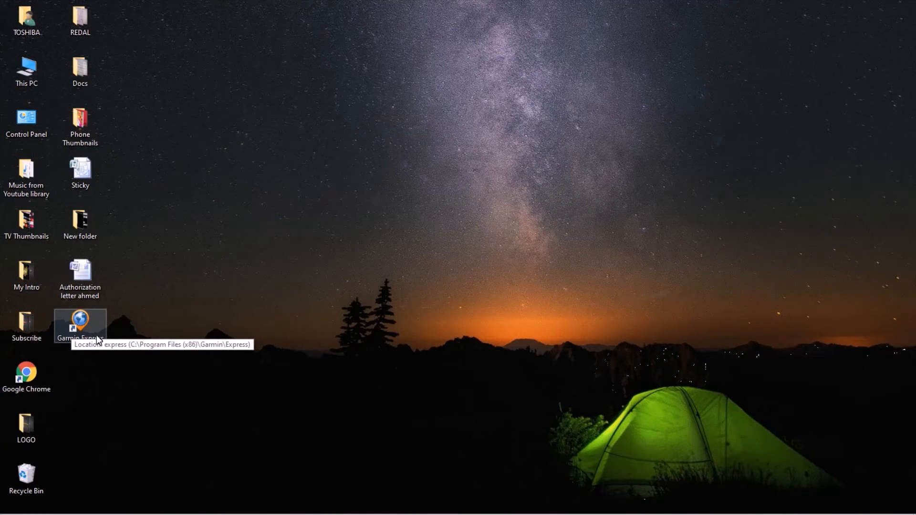
mouse_move(87, 346)
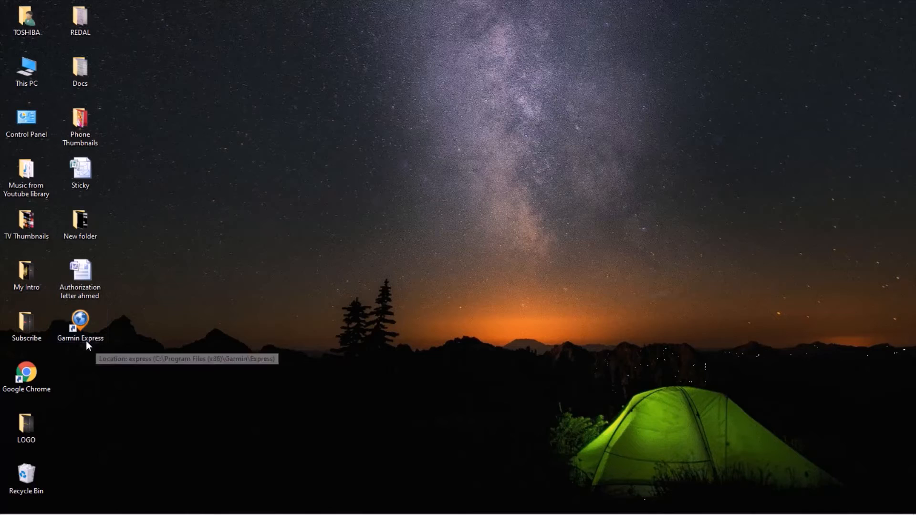
mouse_move(98, 361)
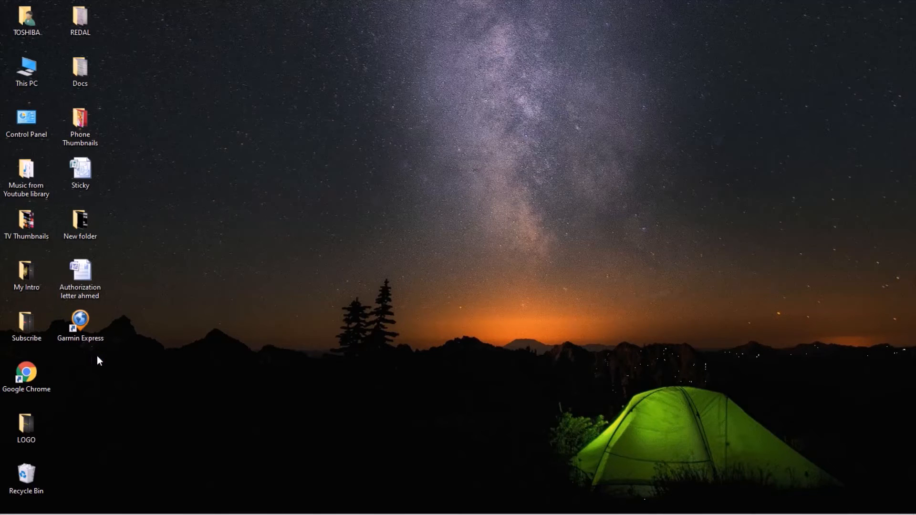
double_click(80, 323)
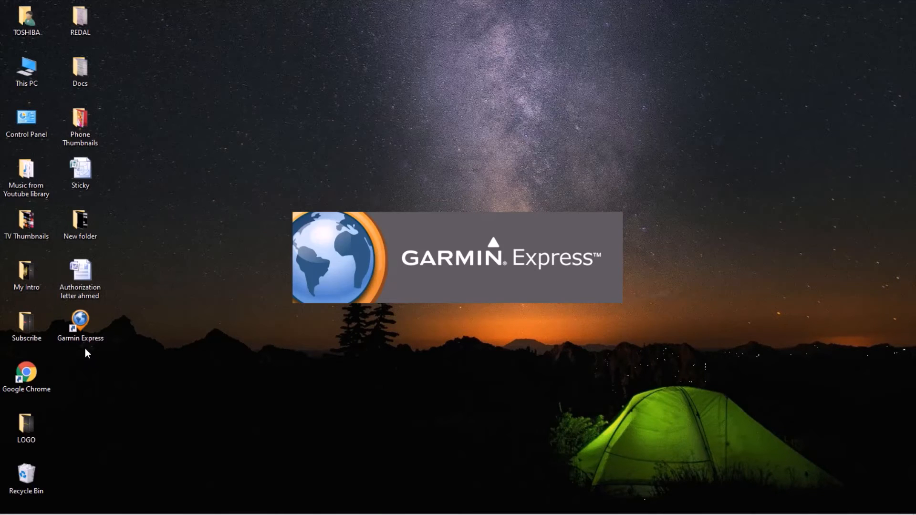
mouse_move(187, 335)
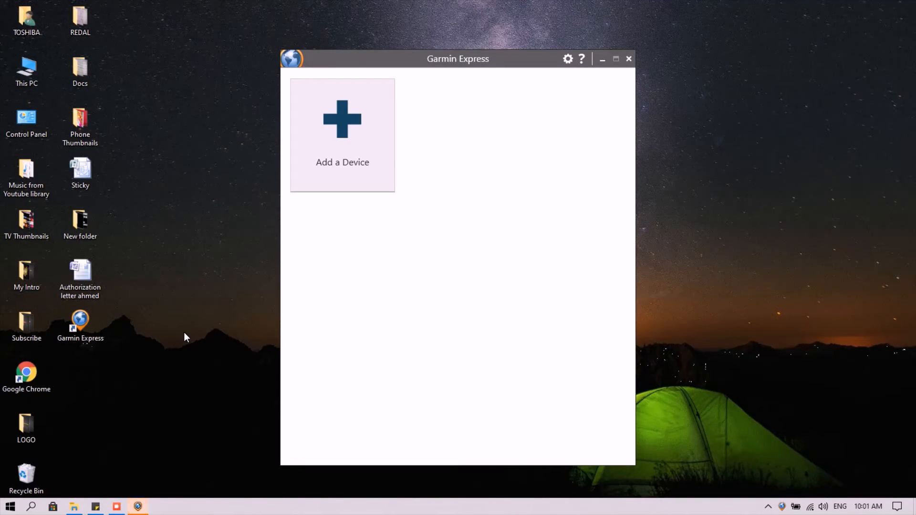
mouse_move(342, 135)
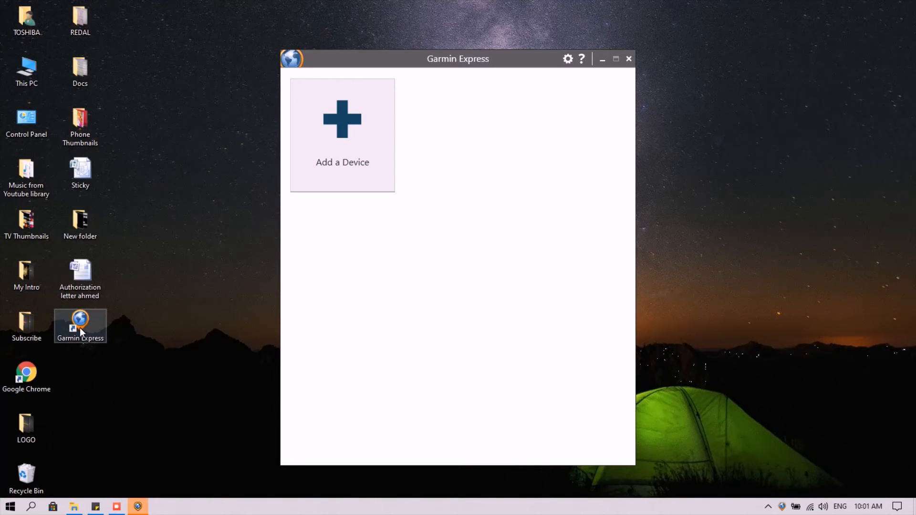
mouse_move(342, 119)
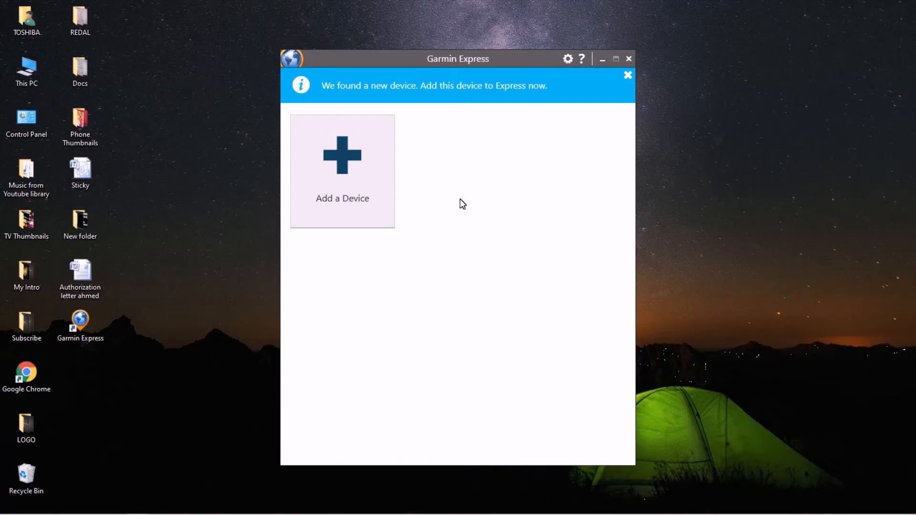
mouse_move(437, 201)
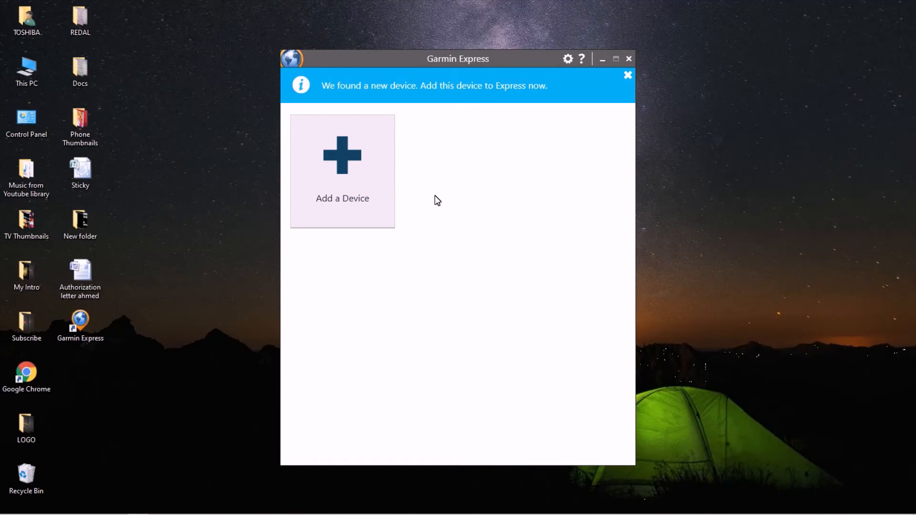
mouse_move(439, 181)
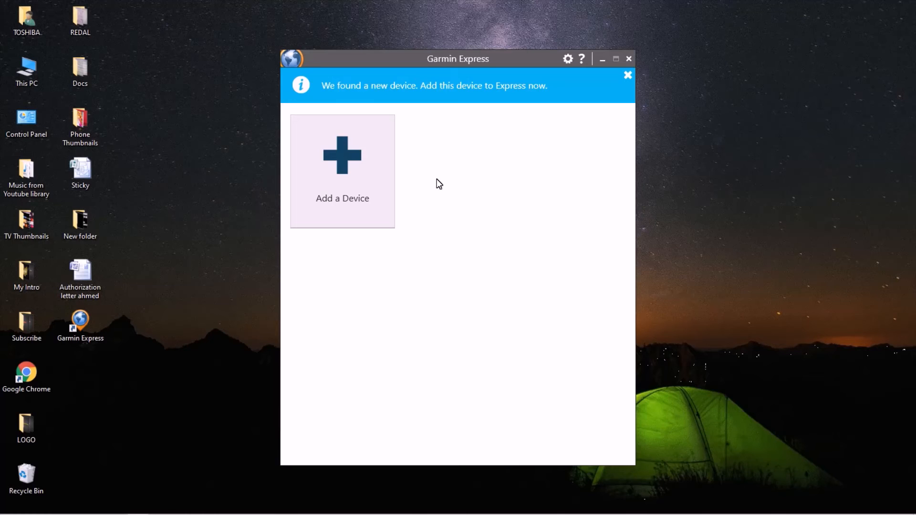
mouse_move(343, 155)
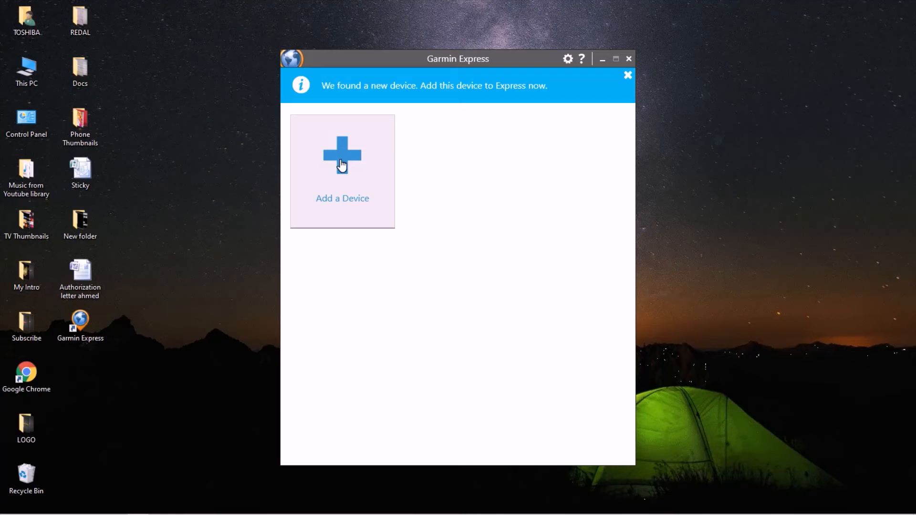
mouse_move(374, 184)
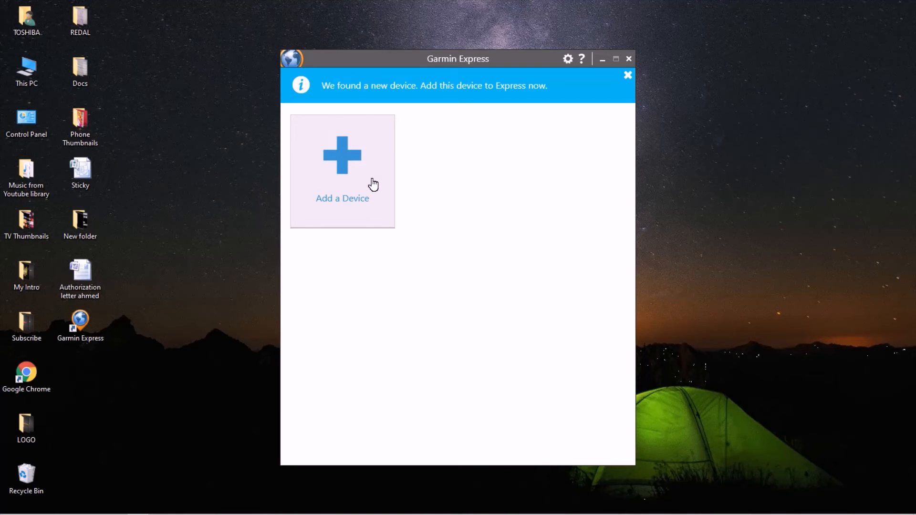
Add and register the found nüvi 255W, giving it the nickname 'Amzeeel'
click(342, 169)
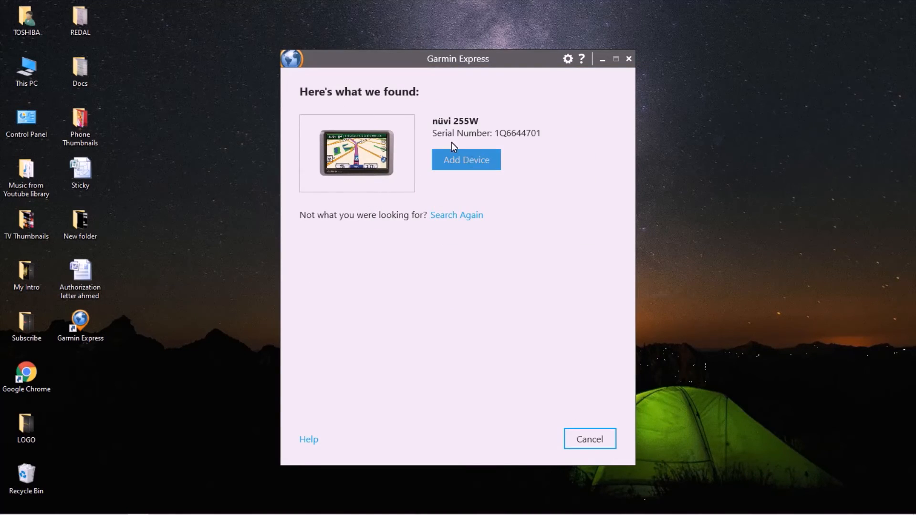
mouse_move(453, 124)
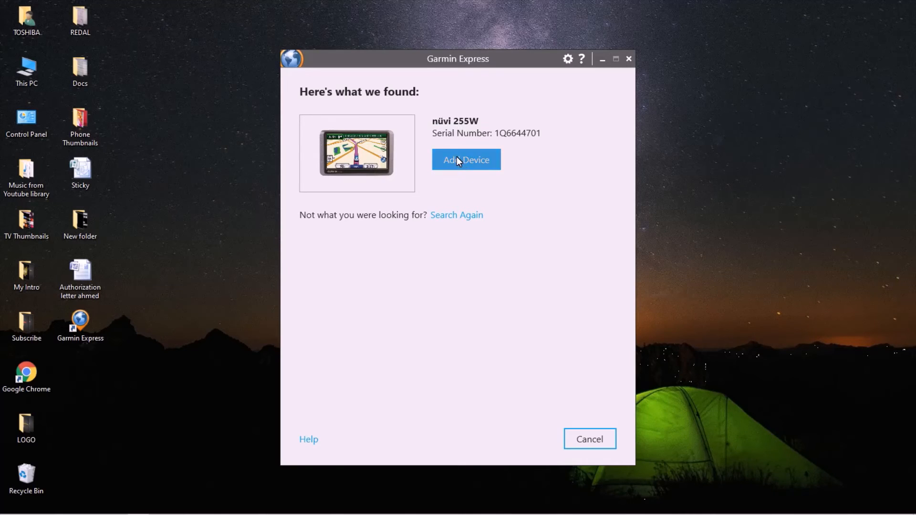
click(465, 160)
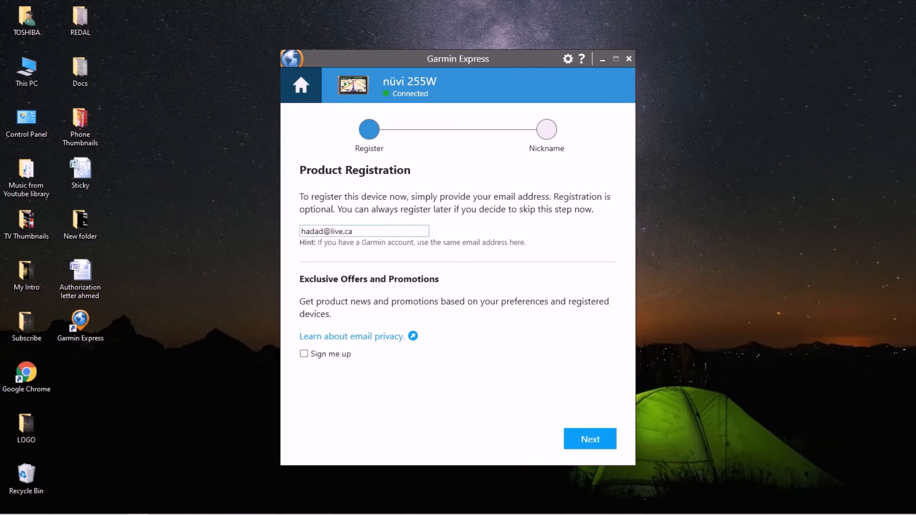
click(589, 439)
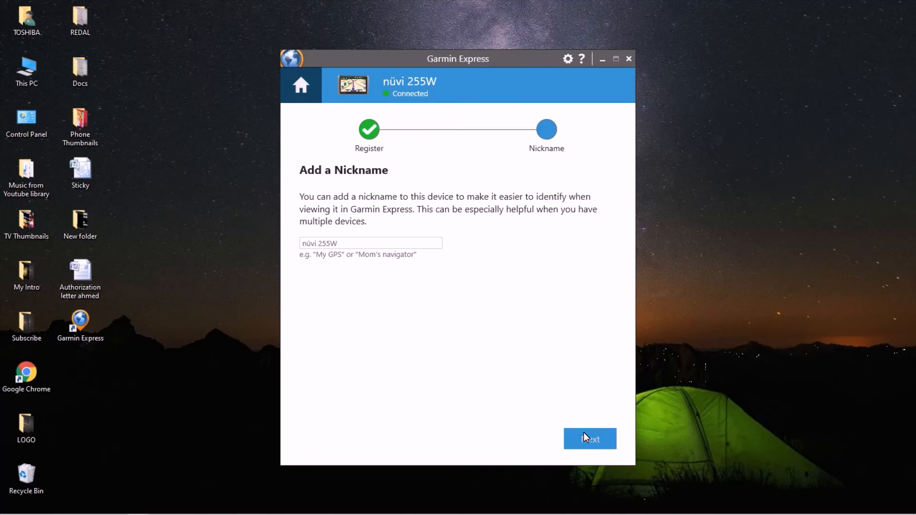
click(370, 243)
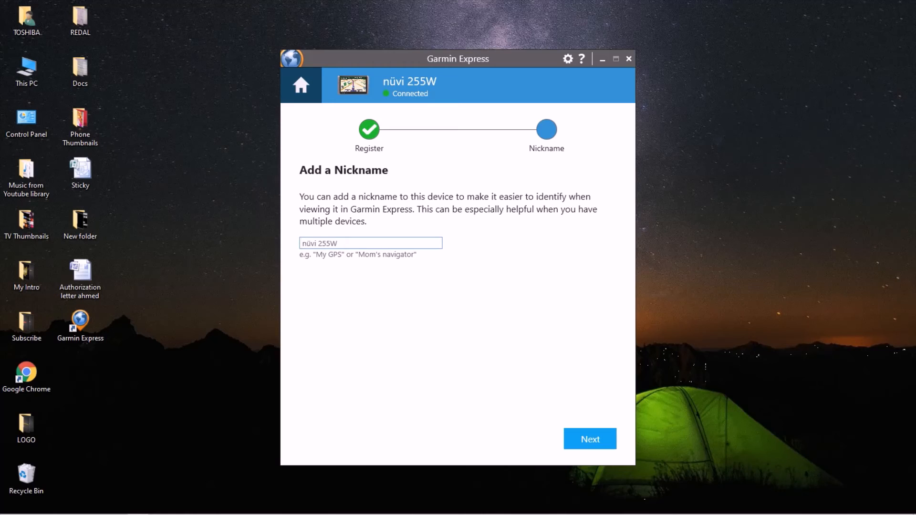
text(Amzeeel)
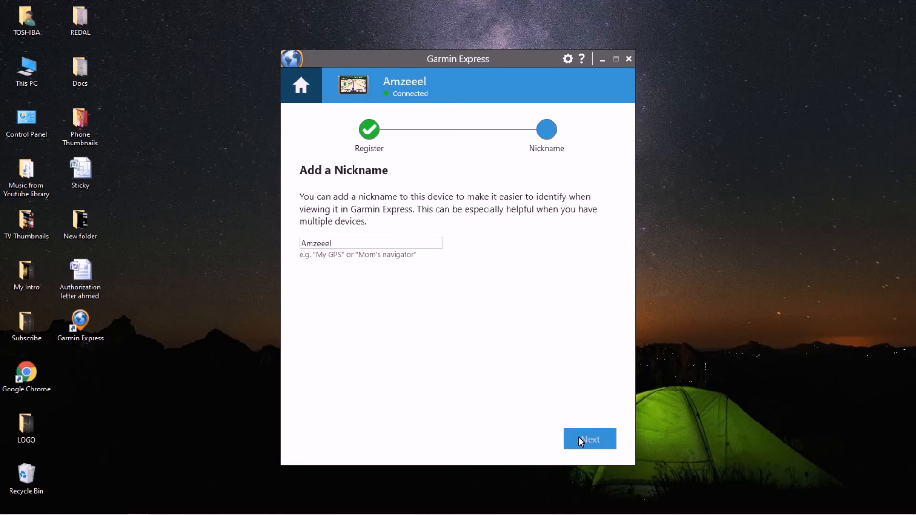
click(589, 439)
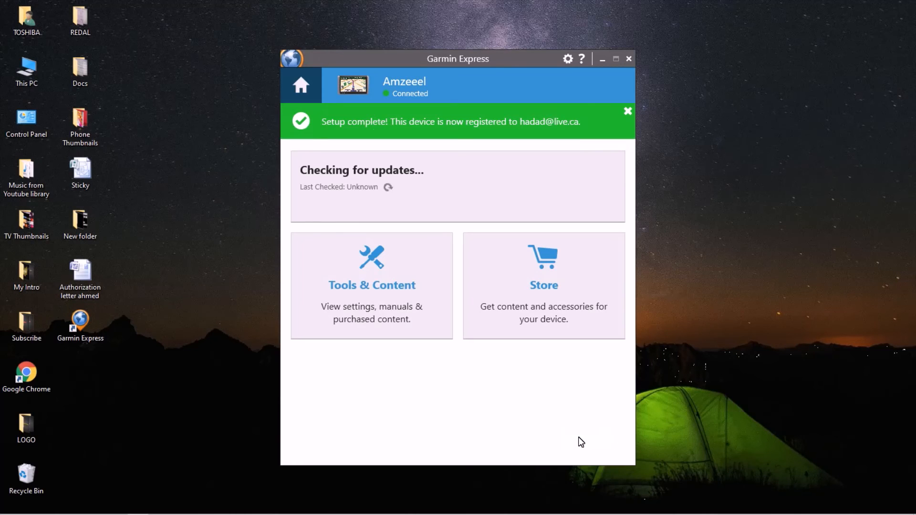
mouse_move(459, 262)
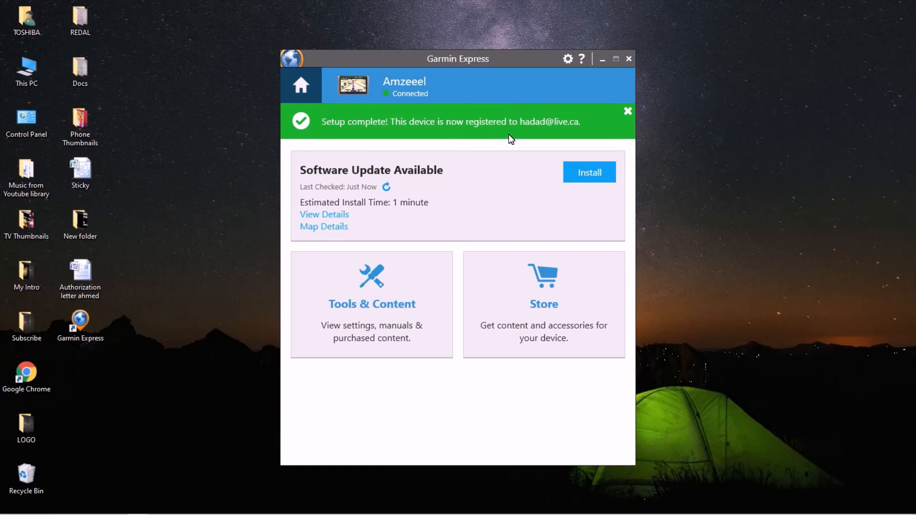
mouse_move(503, 259)
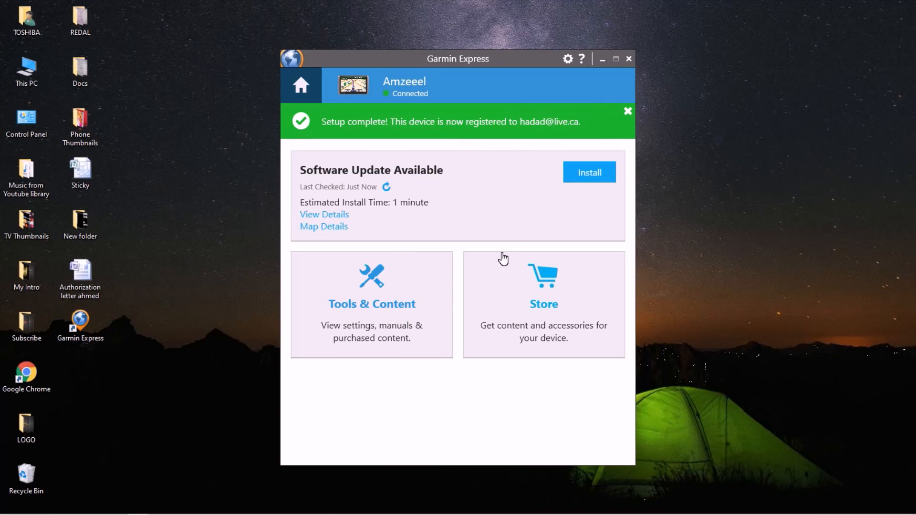
mouse_move(473, 180)
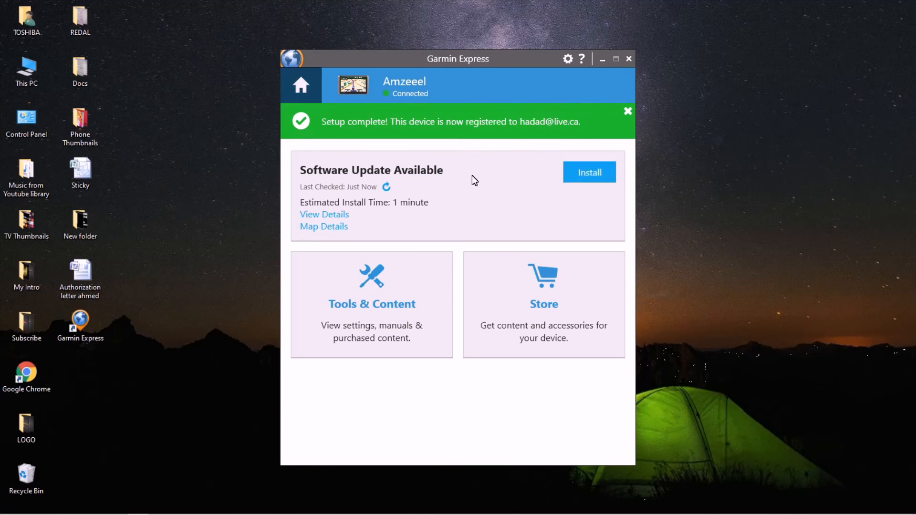
mouse_move(328, 189)
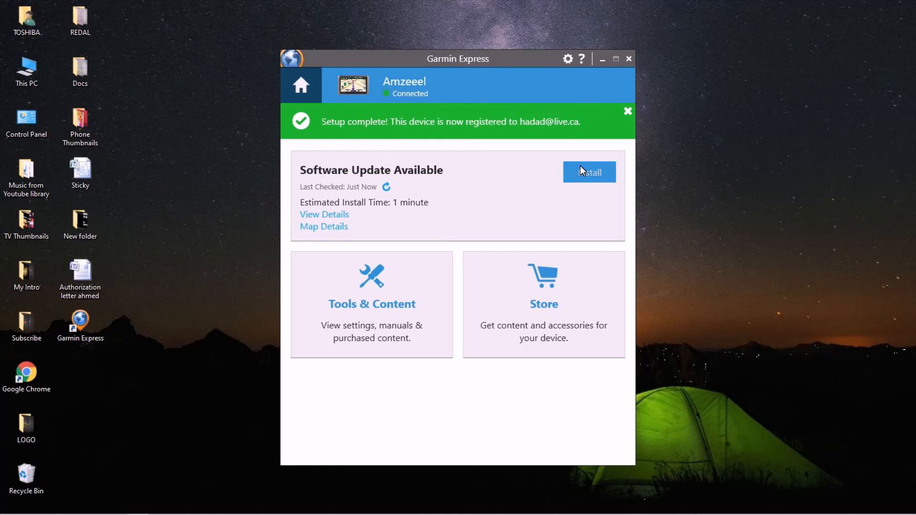
Install the available software update, accepting the license and acknowledging the important notes
click(589, 172)
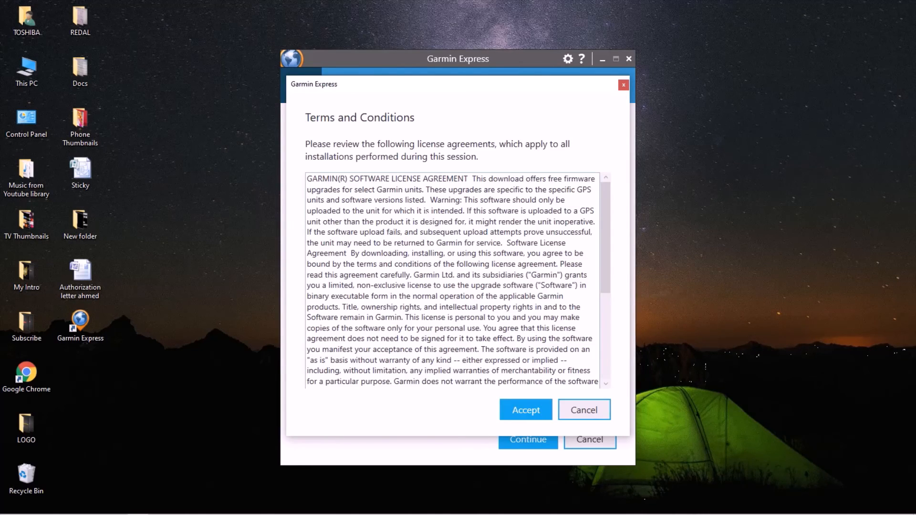
click(525, 409)
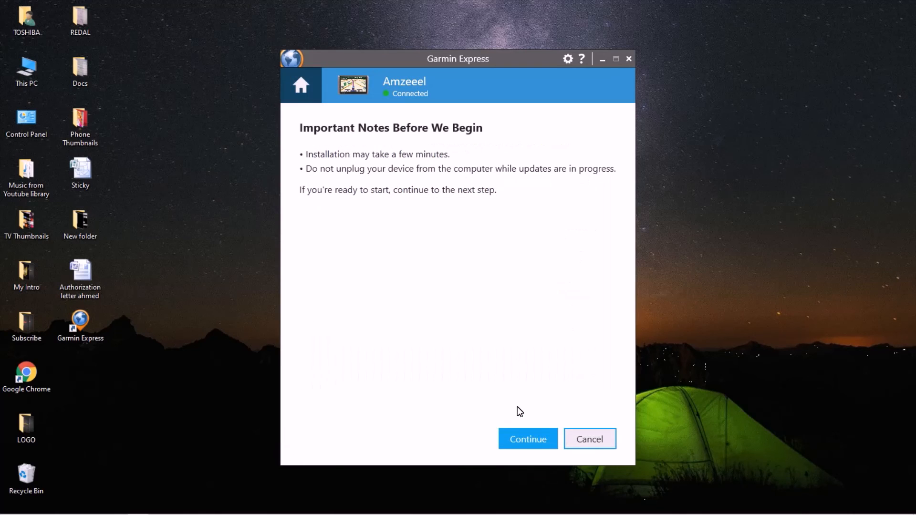
click(527, 439)
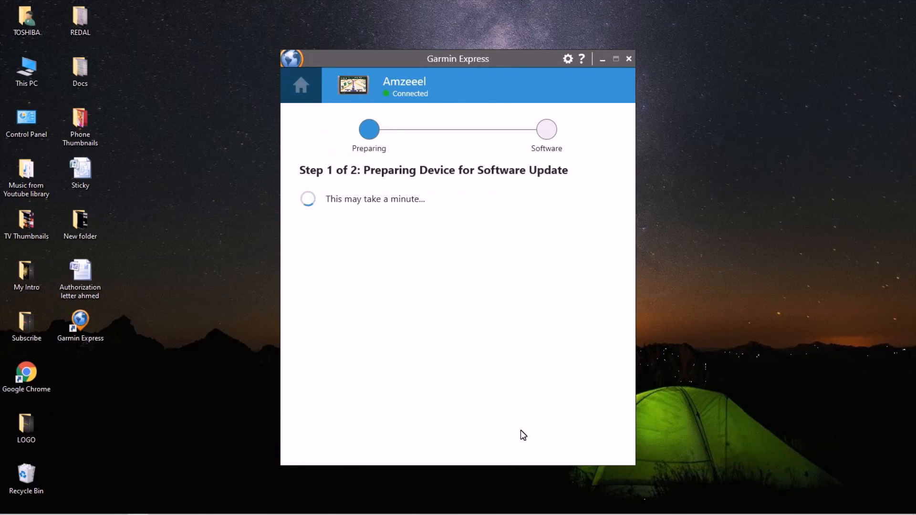
mouse_move(514, 432)
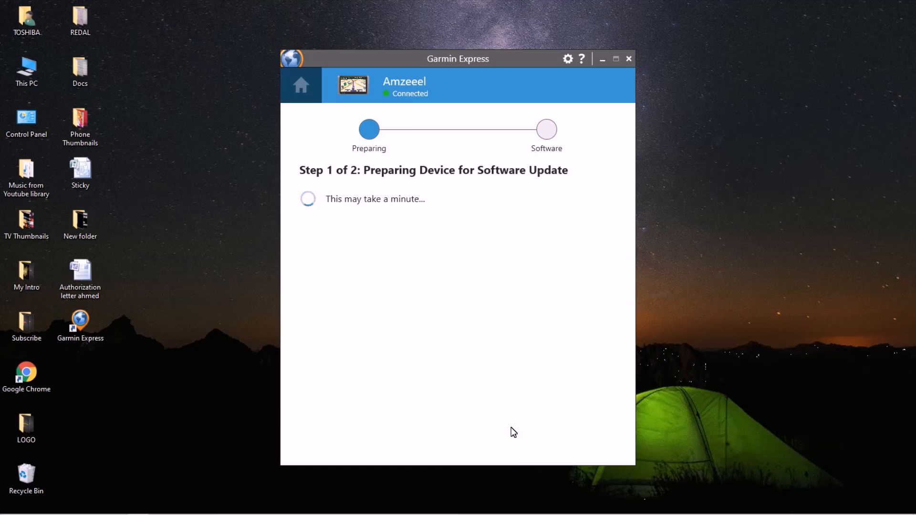